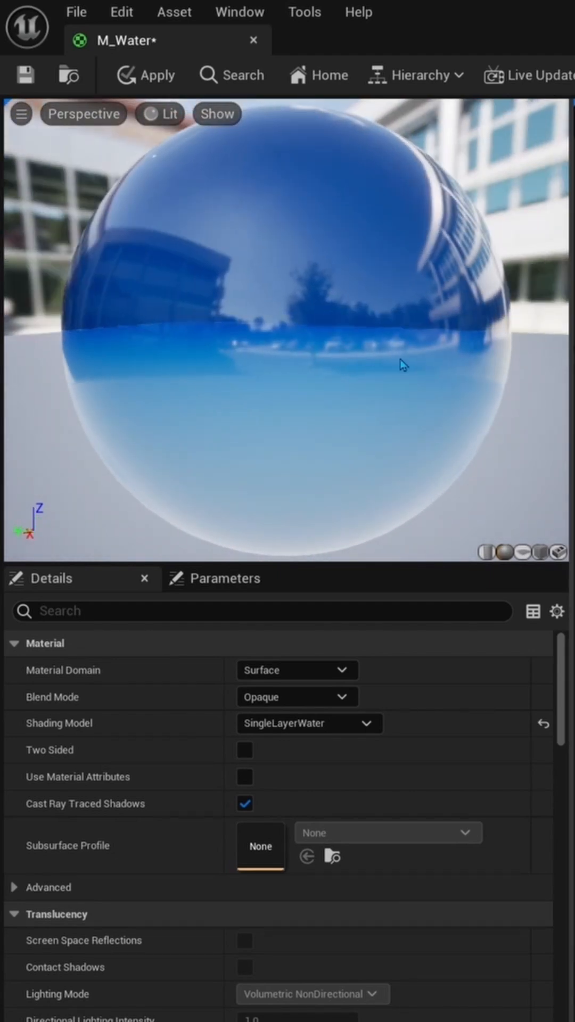
left_click_drag(401, 366, 142, 471)
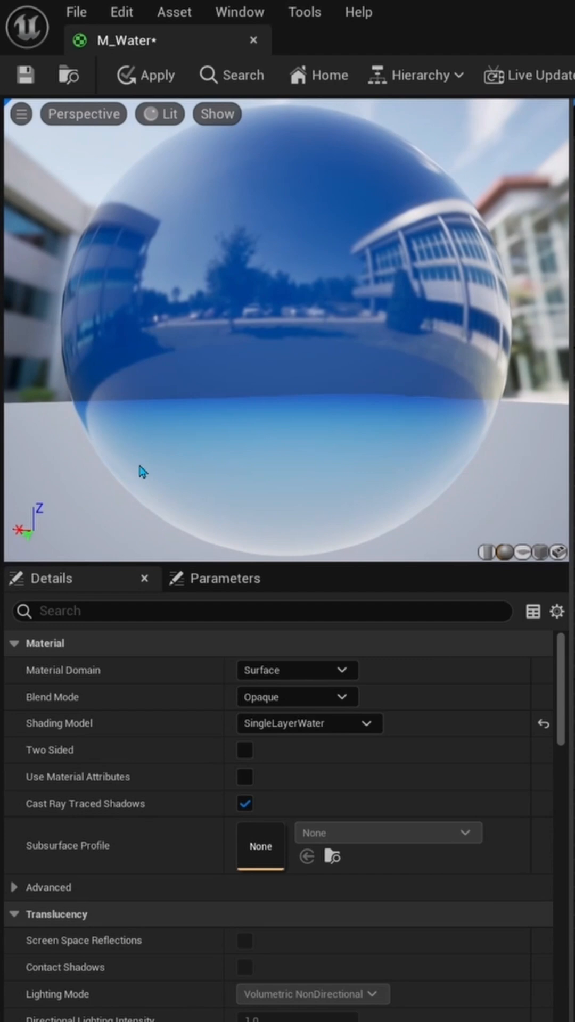